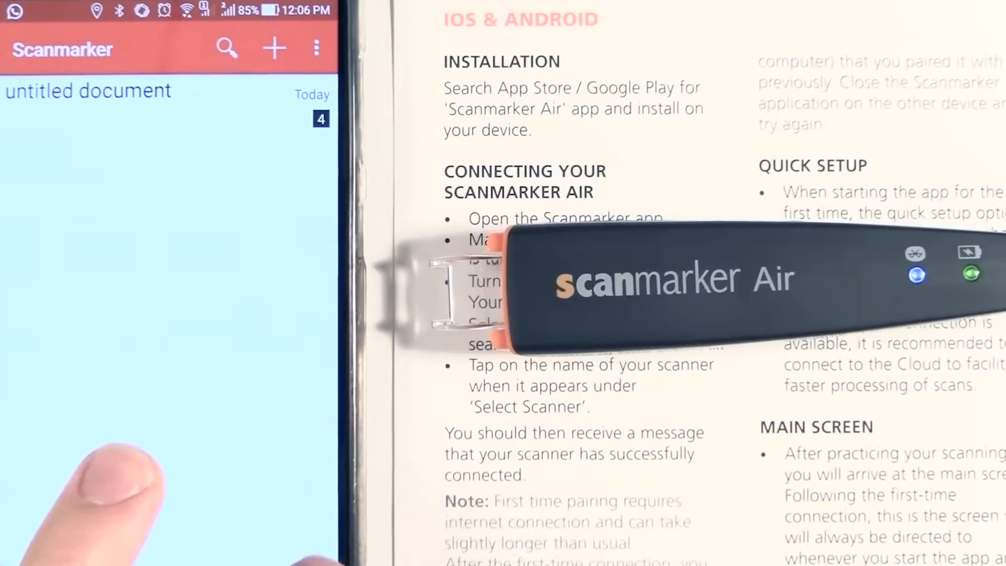
- Bring up the Scanmarker settings showing the connected scanner, Bluetooth, 80% battery and scanning options
left_click(316, 47)
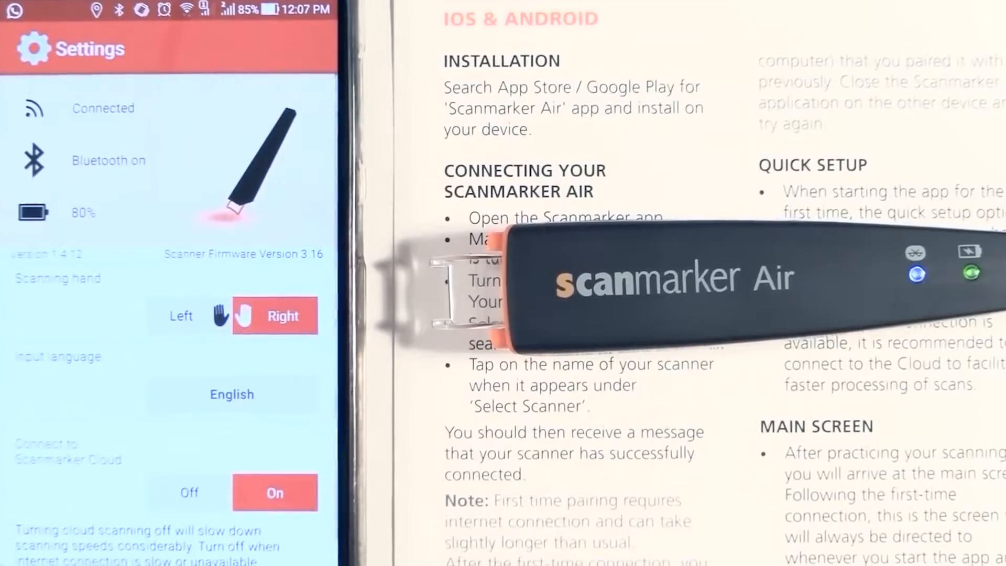